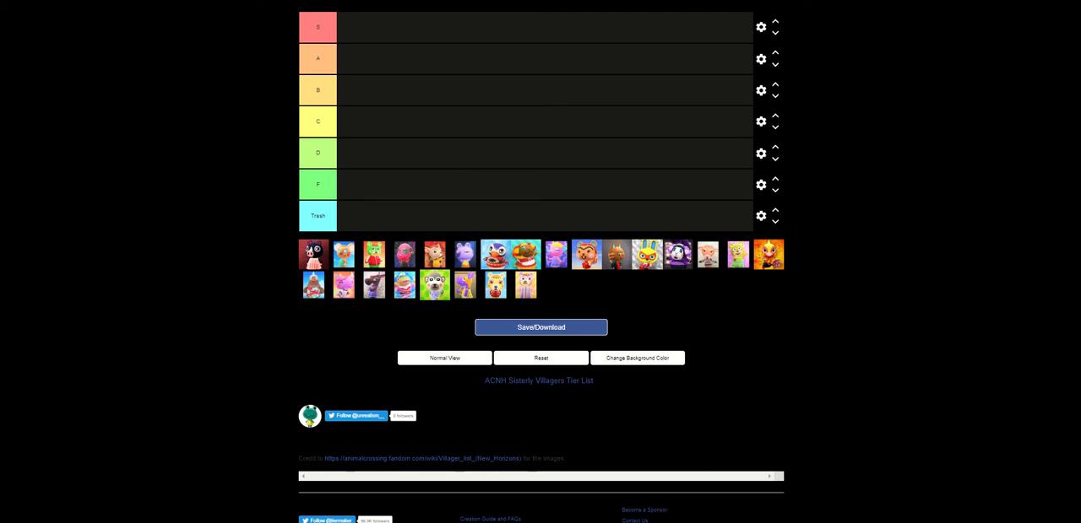
pyautogui.moveTo(552, 312)
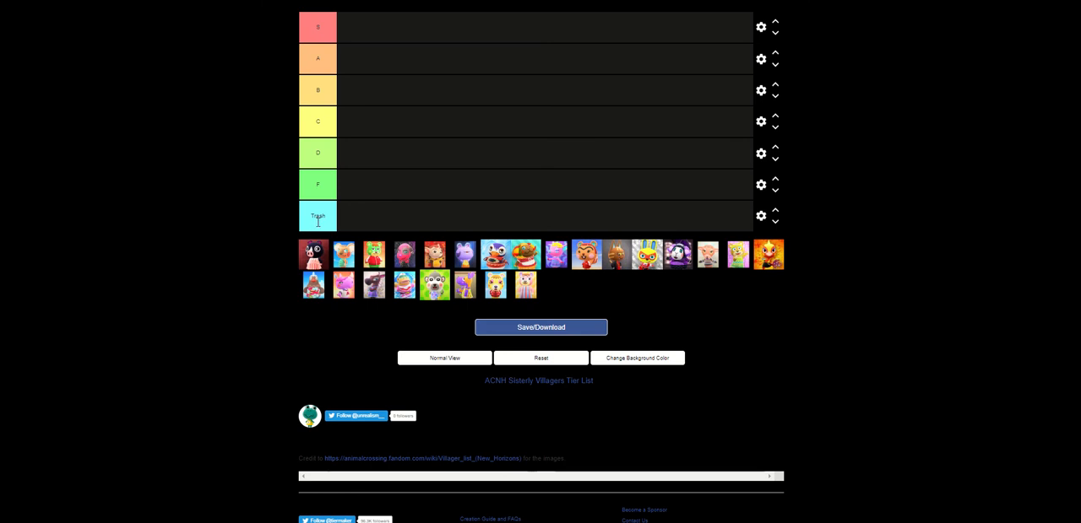
pyautogui.moveTo(447, 213)
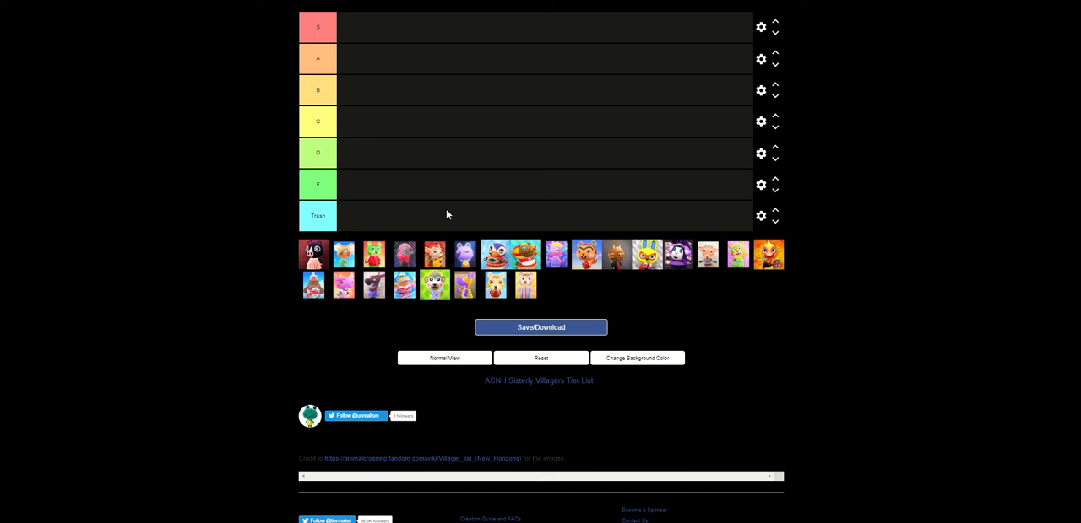
pyautogui.moveTo(513, 355)
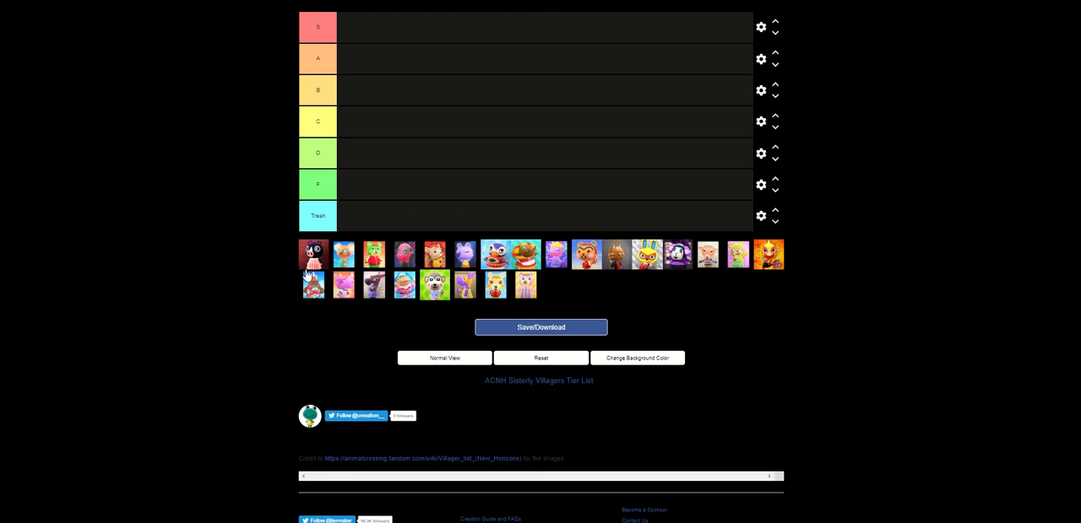
# Step: Place the black and red villager in F and the next portrait in a higher tier
pyautogui.moveTo(313, 254); pyautogui.dragTo(374, 200)
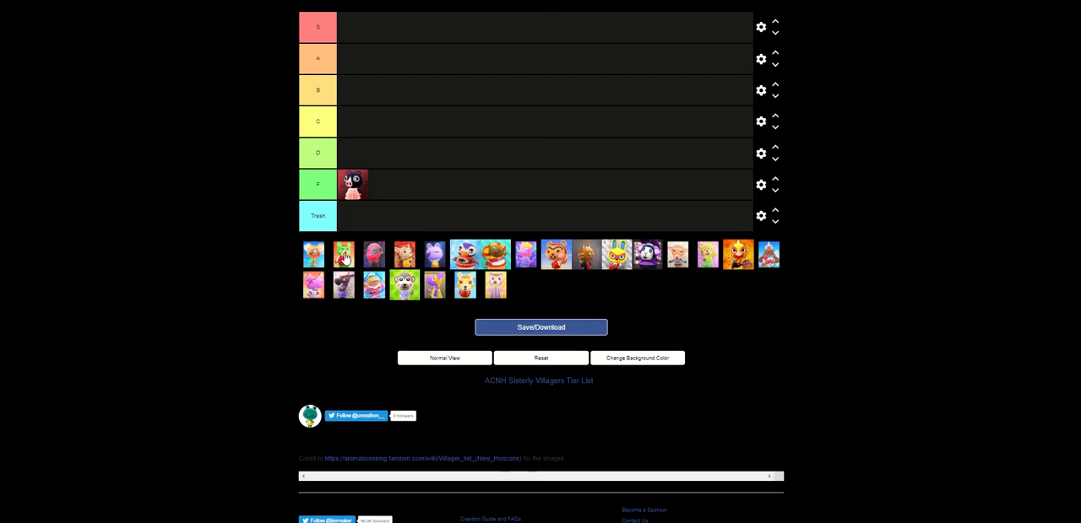
pyautogui.moveTo(317, 260)
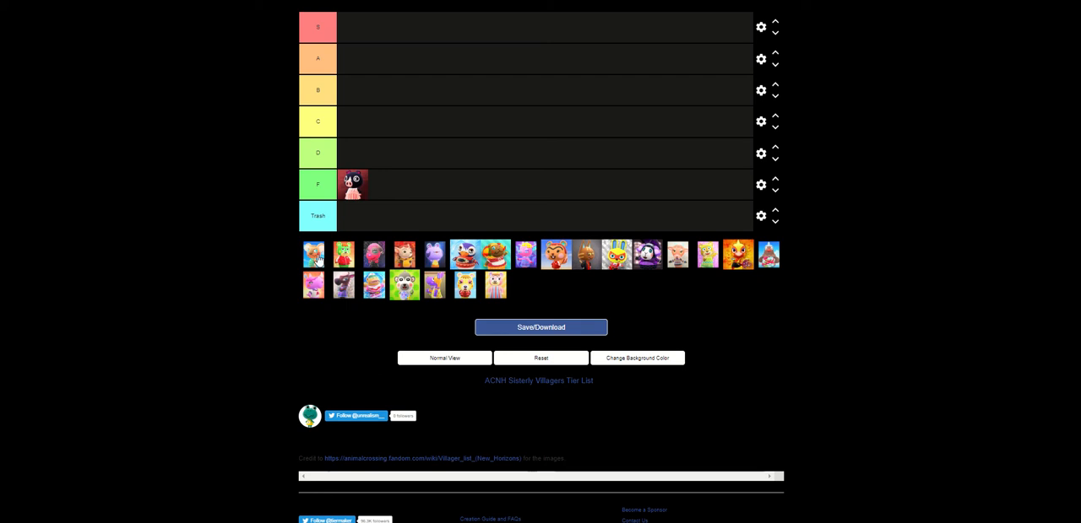
pyautogui.moveTo(313, 255); pyautogui.dragTo(331, 118)
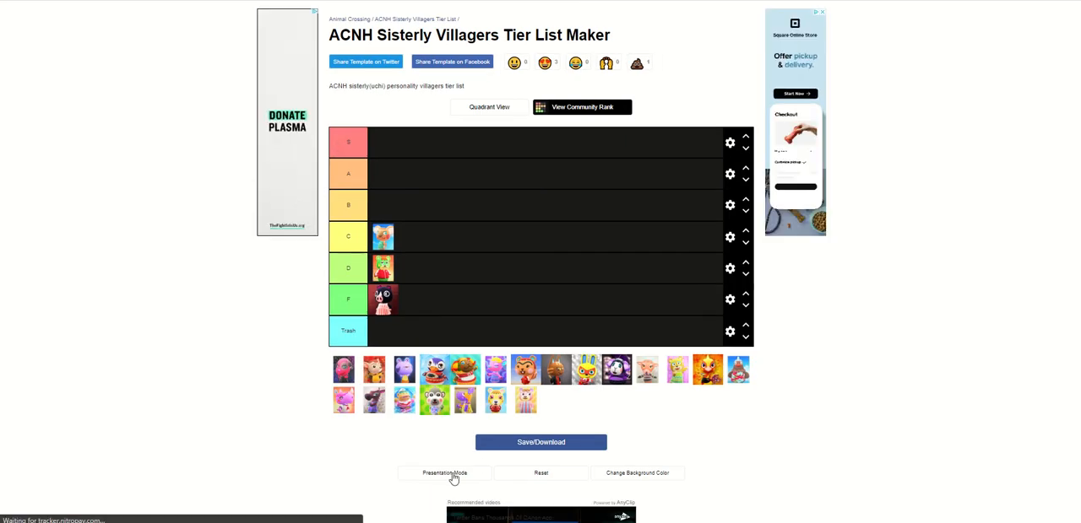
# Step: Return the tier list to full-screen Presentation Mode
pyautogui.click(445, 473)
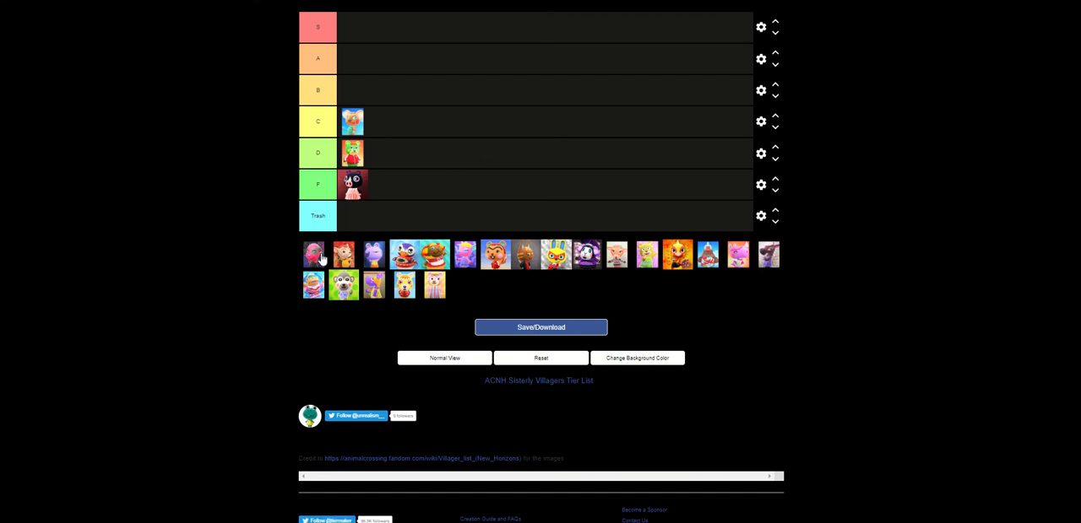
pyautogui.moveTo(292, 175)
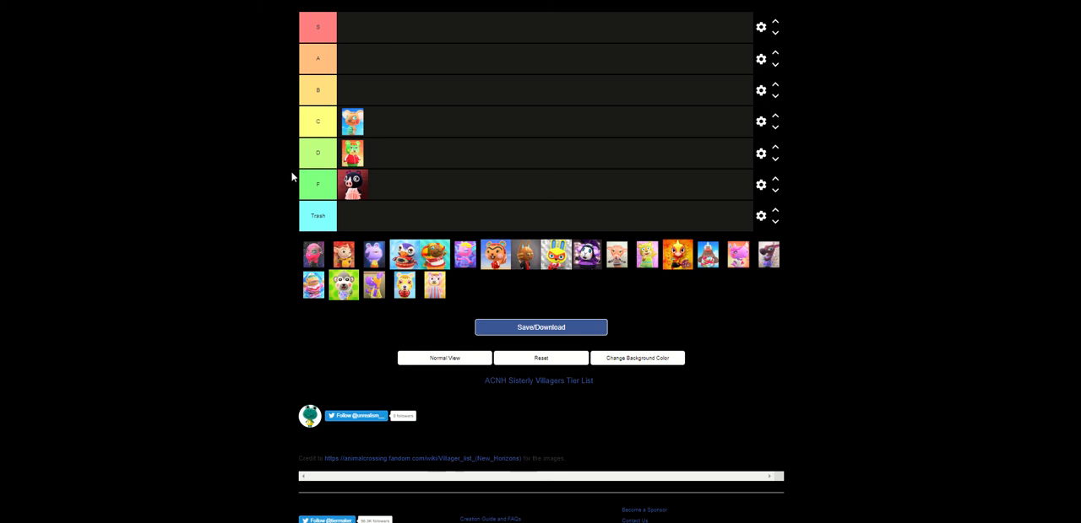
pyautogui.moveTo(251, 245)
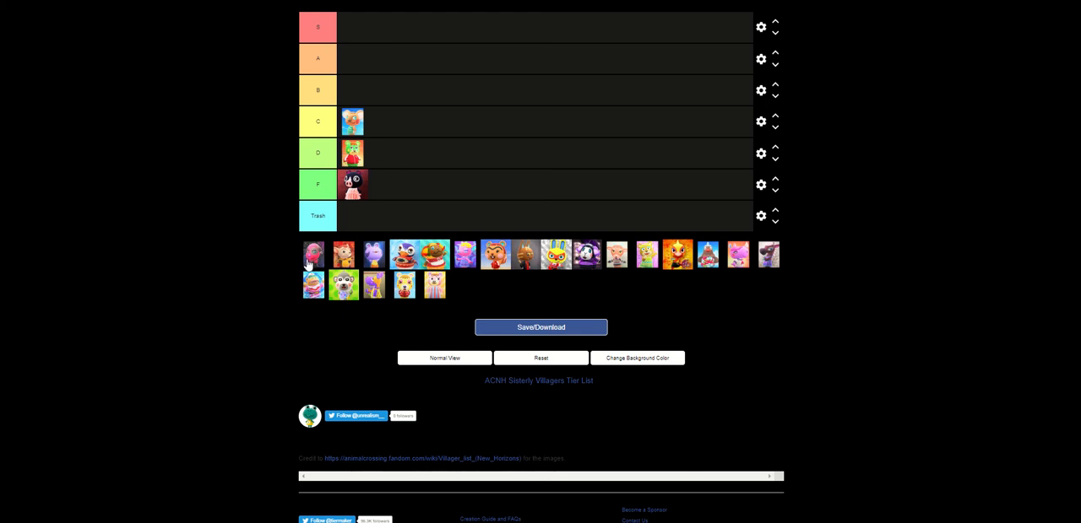
# Step: Rank the pink villager in S and the purple rabbit in A
pyautogui.moveTo(313, 254); pyautogui.dragTo(353, 27)
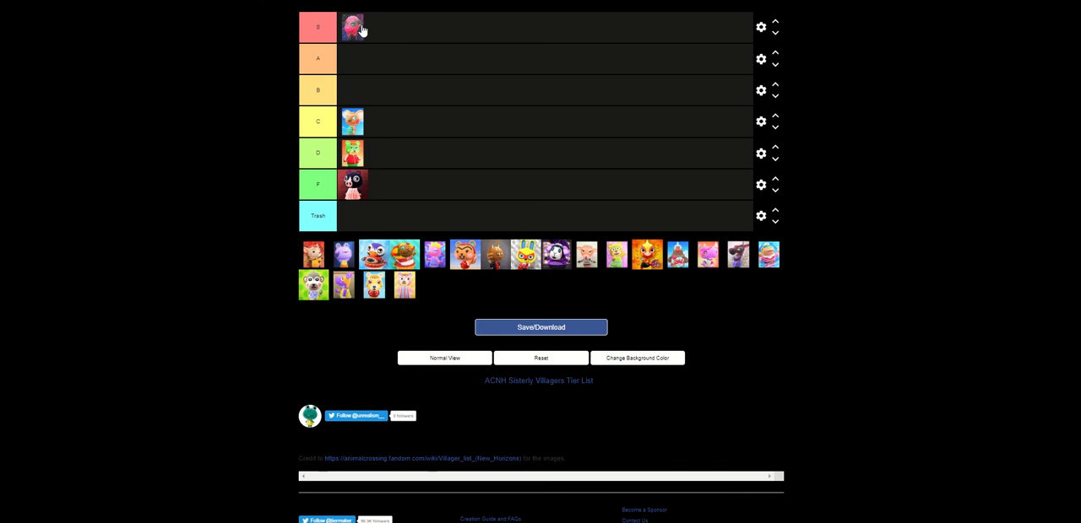
pyautogui.moveTo(414, 45)
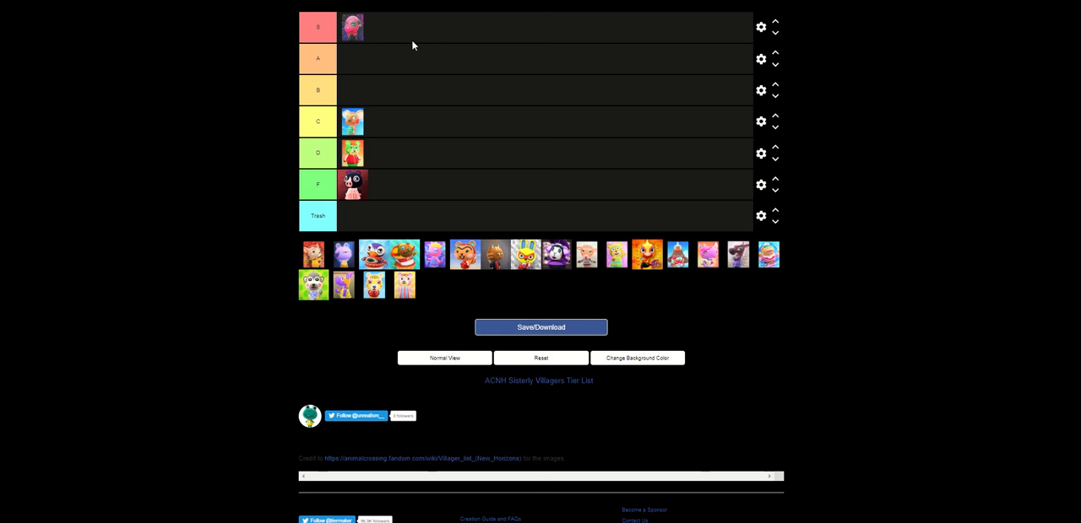
pyautogui.moveTo(367, 34)
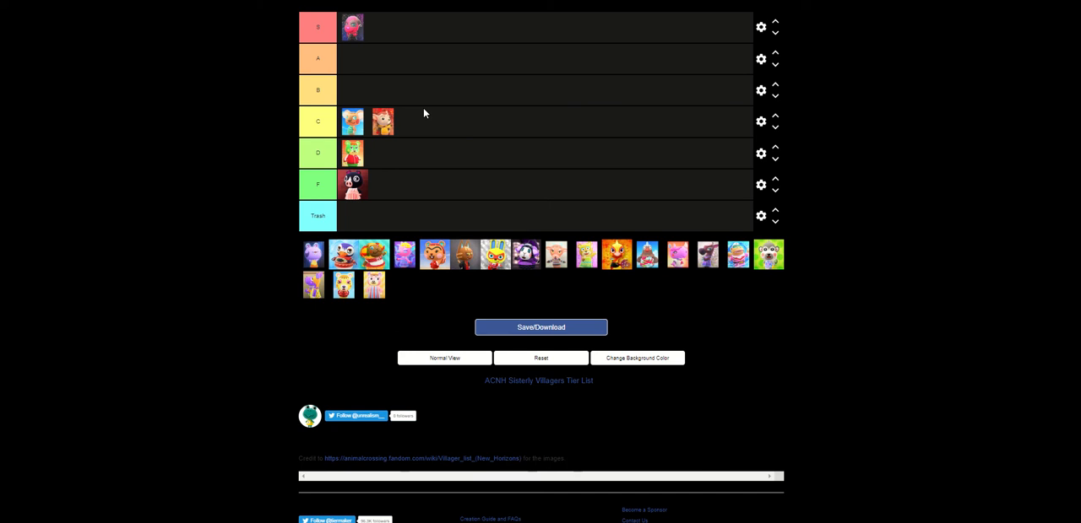
pyautogui.moveTo(392, 176)
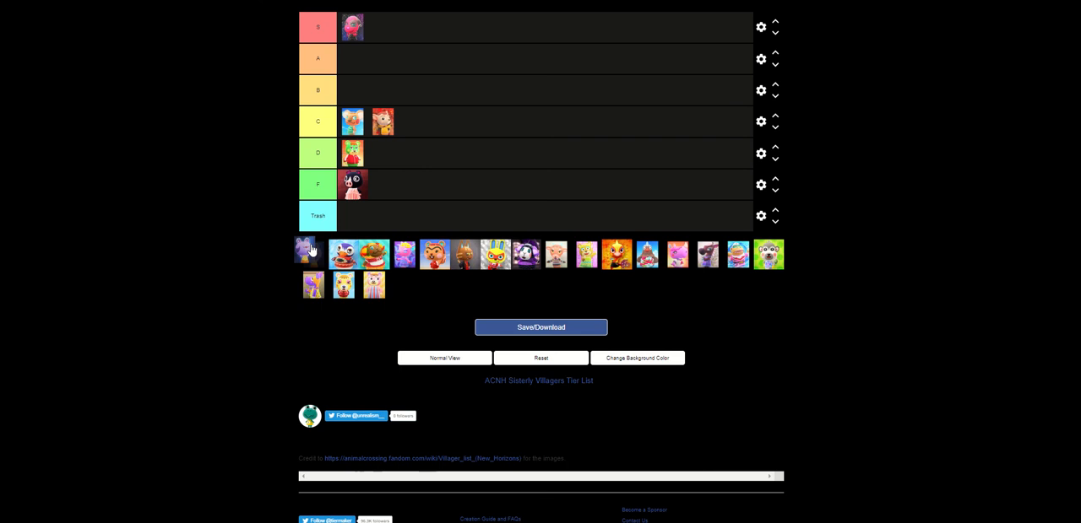
pyautogui.moveTo(311, 254); pyautogui.dragTo(322, 90)
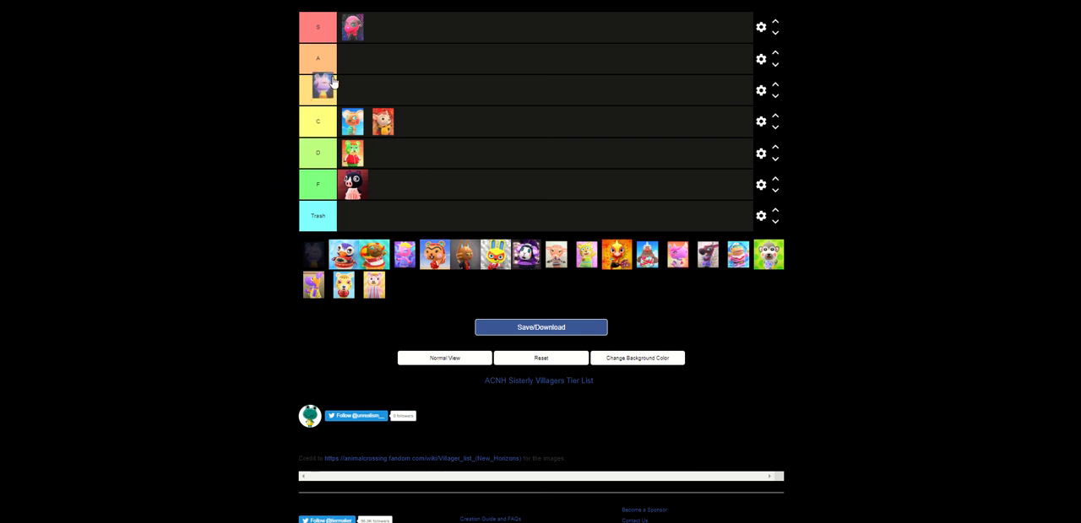
pyautogui.moveTo(321, 90); pyautogui.dragTo(352, 58)
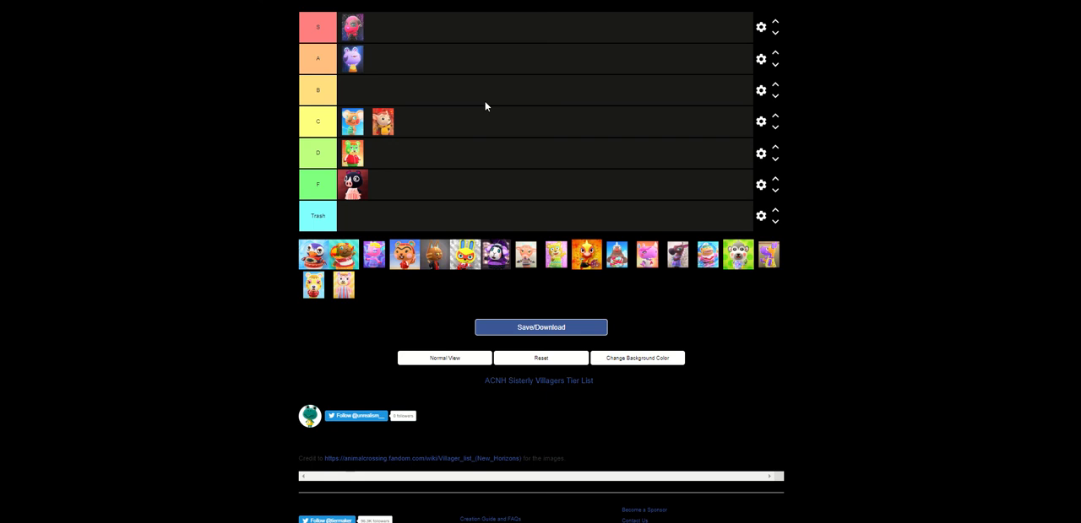
pyautogui.moveTo(297, 245)
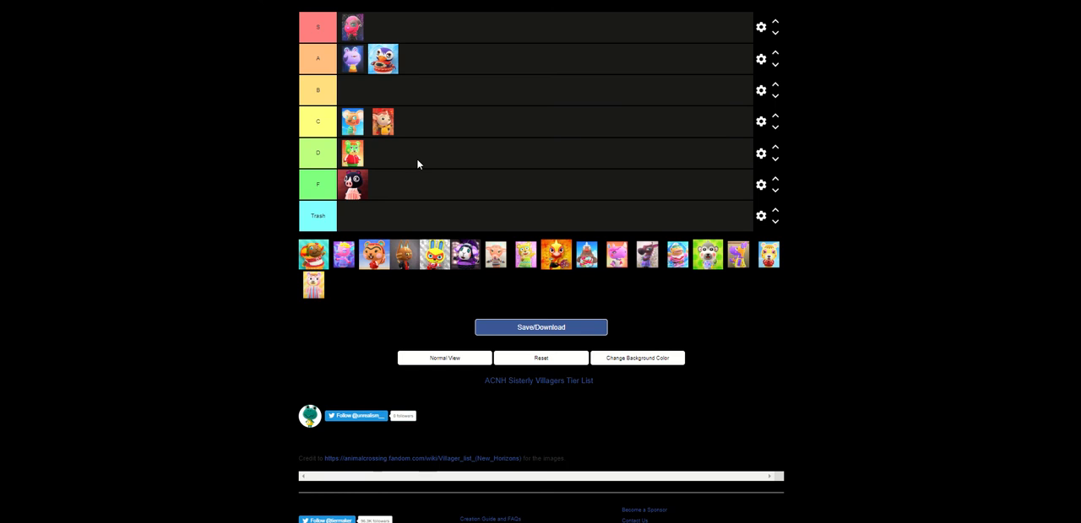
pyautogui.moveTo(462, 127)
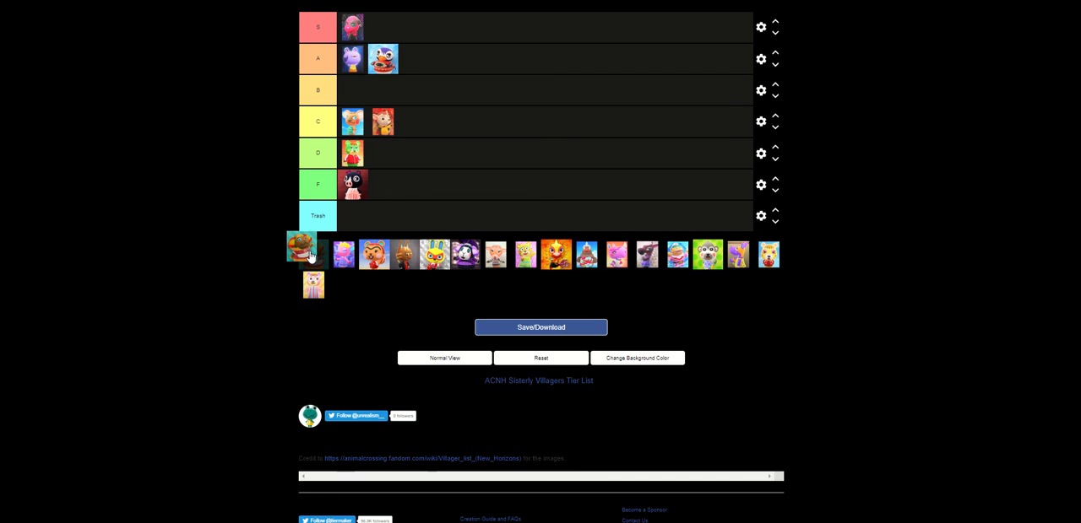
# Step: Rank the brown, another, and the dark purple villager in the D tier
pyautogui.moveTo(313, 246); pyautogui.dragTo(363, 215)
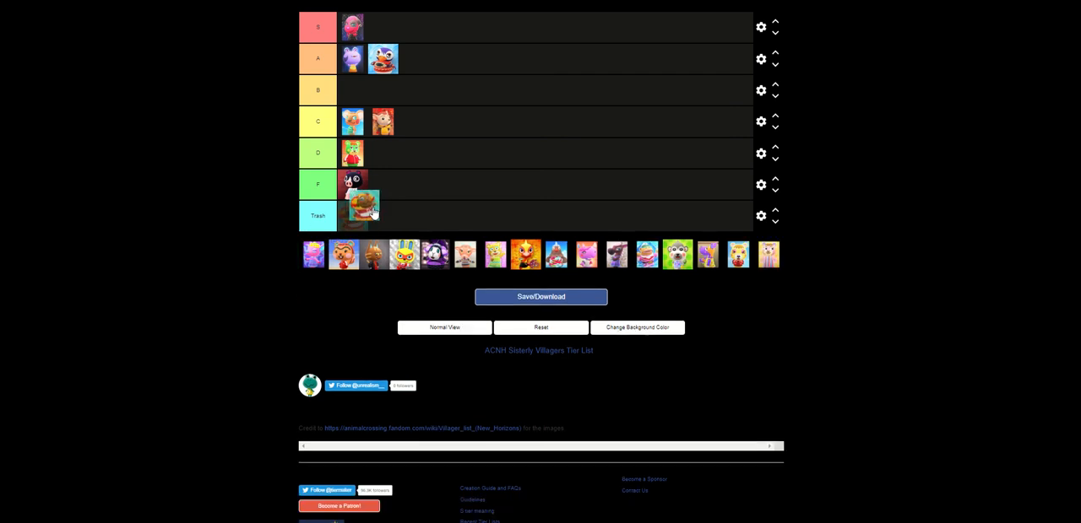
pyautogui.moveTo(363, 207); pyautogui.dragTo(382, 153)
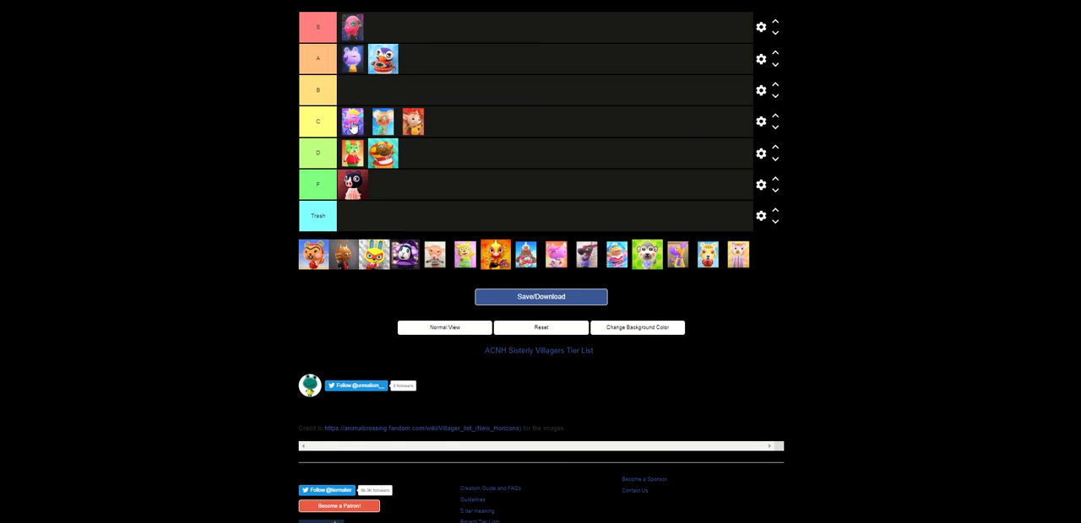
pyautogui.moveTo(307, 303)
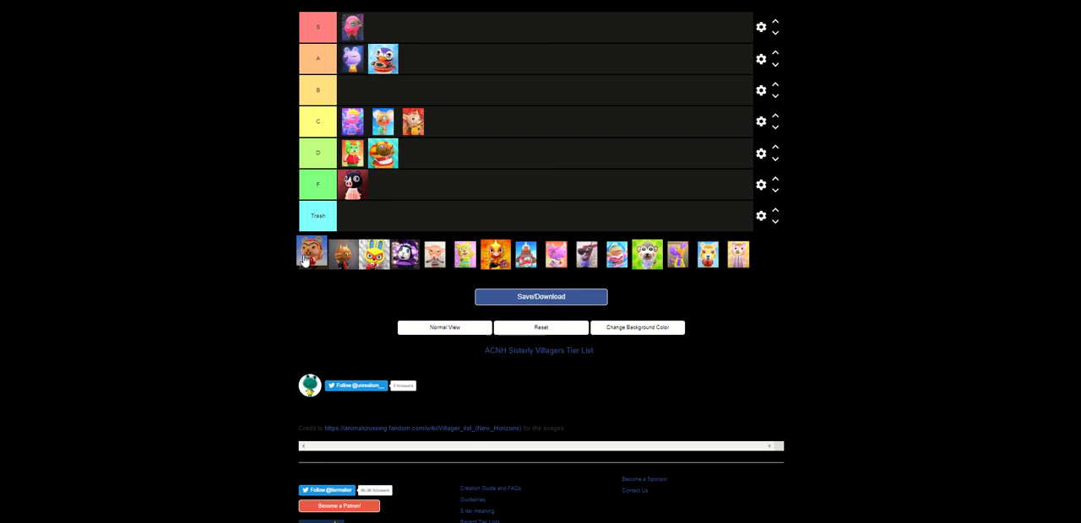
pyautogui.moveTo(312, 253); pyautogui.dragTo(308, 207)
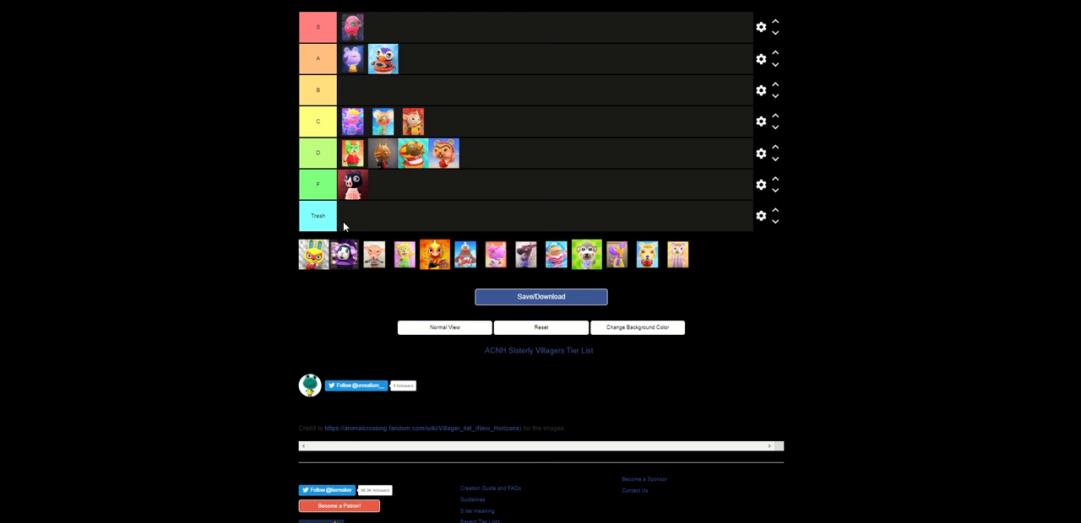
pyautogui.moveTo(340, 234)
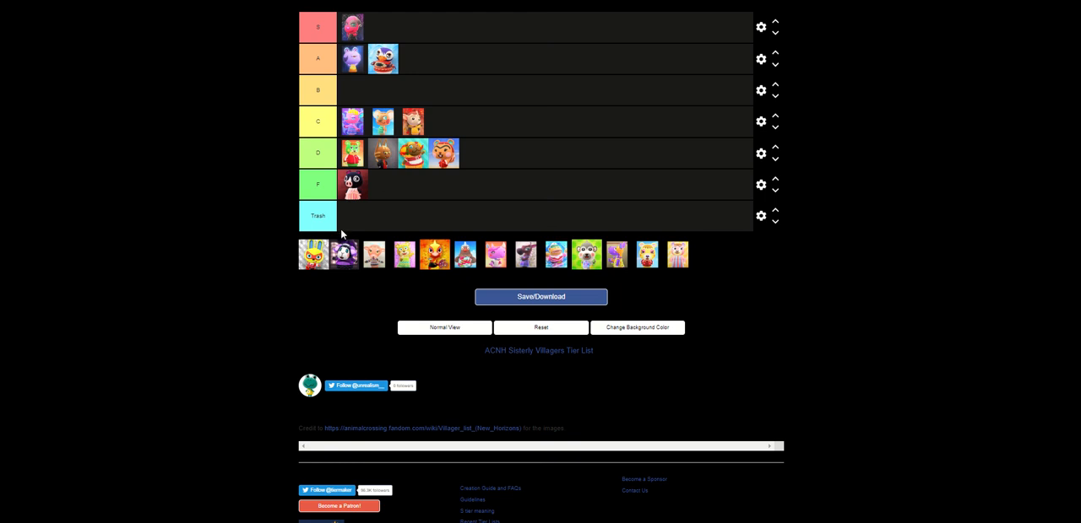
pyautogui.moveTo(336, 259)
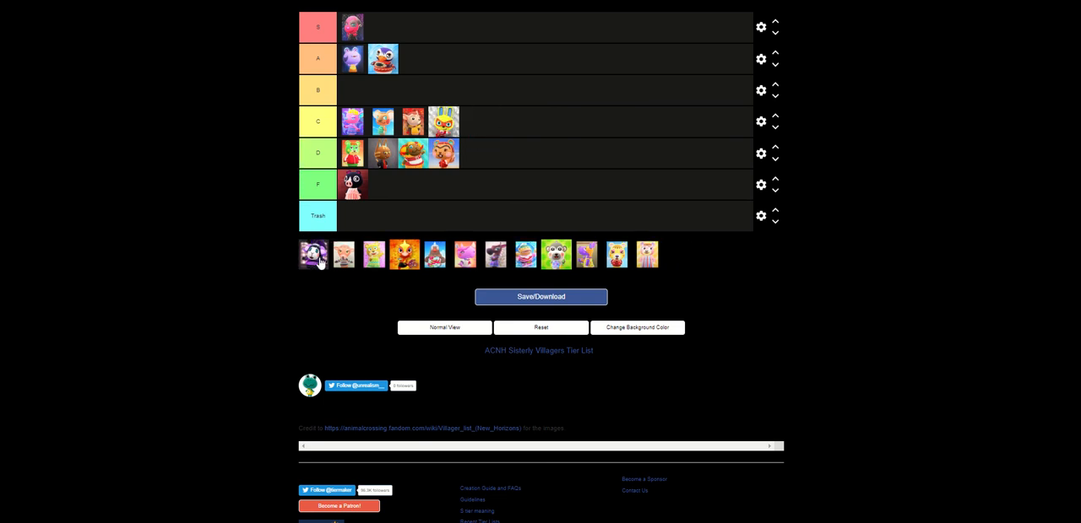
pyautogui.moveTo(314, 254); pyautogui.dragTo(536, 150)
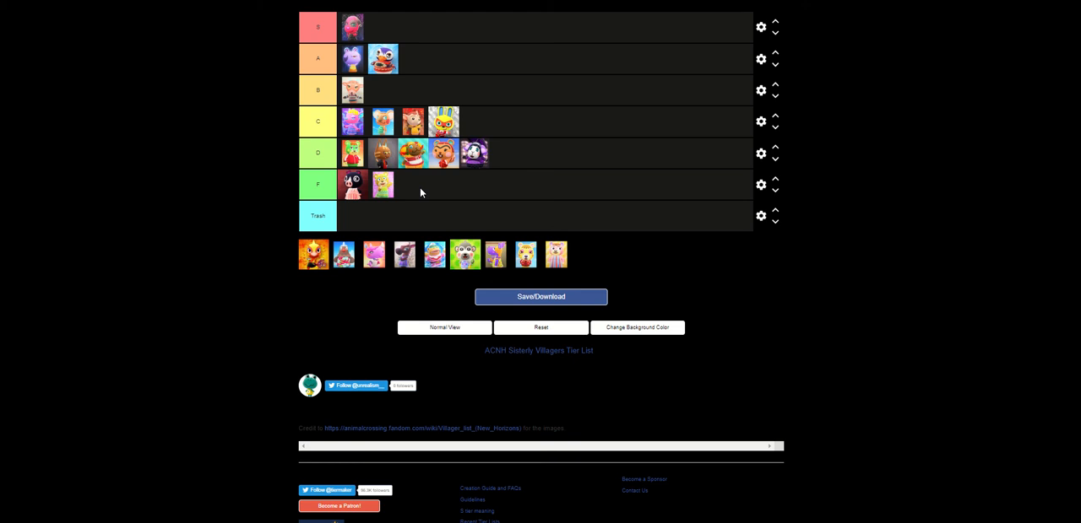
pyautogui.moveTo(402, 202)
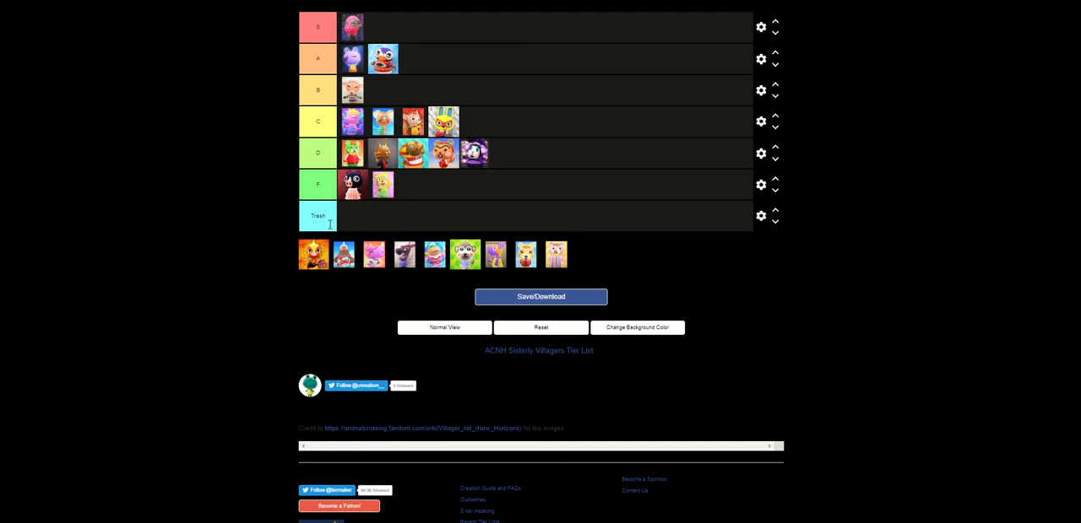
pyautogui.moveTo(285, 251)
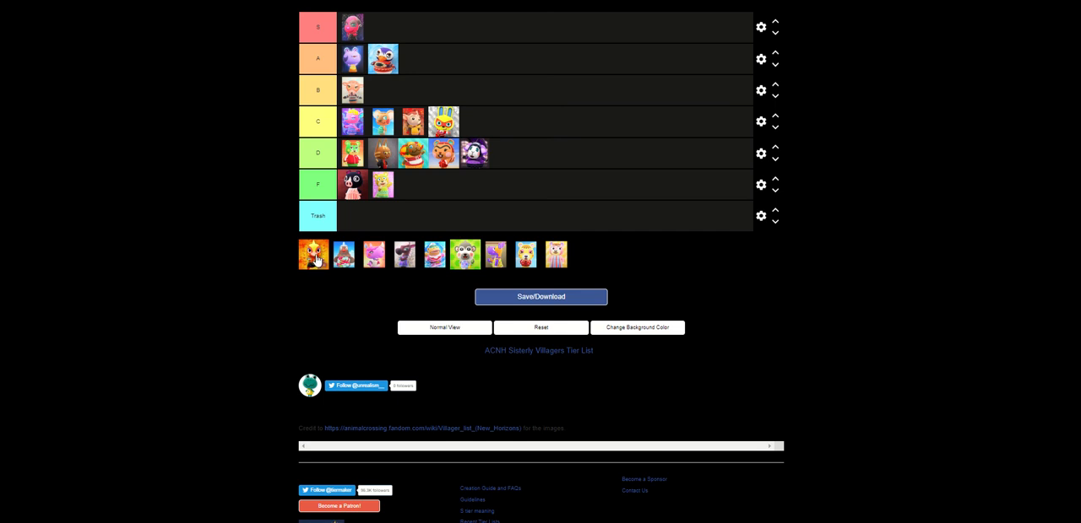
# Step: Rank the orange villager in S, the red and white one in C, the blue one in Trash
pyautogui.moveTo(313, 254); pyautogui.dragTo(374, 27)
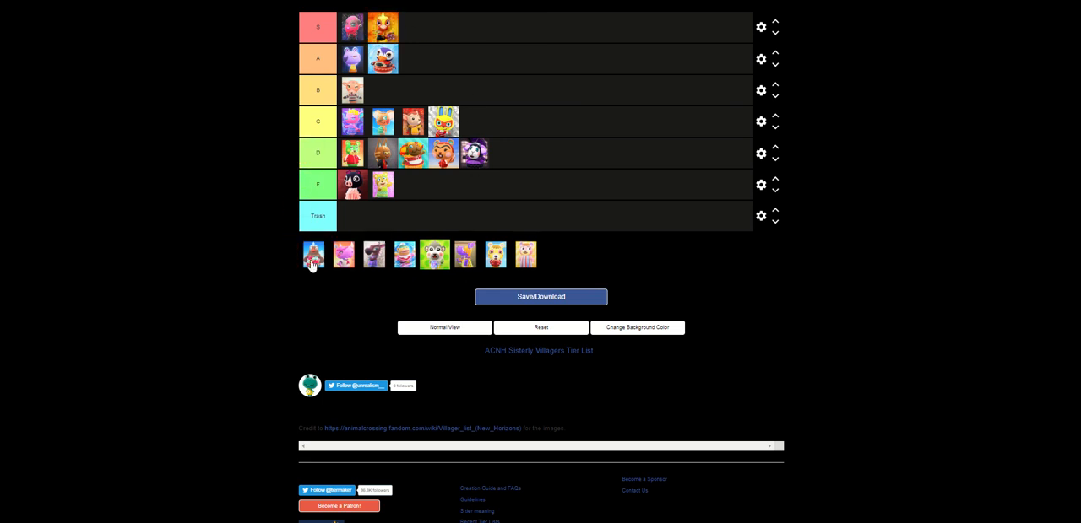
pyautogui.moveTo(313, 255); pyautogui.dragTo(313, 152)
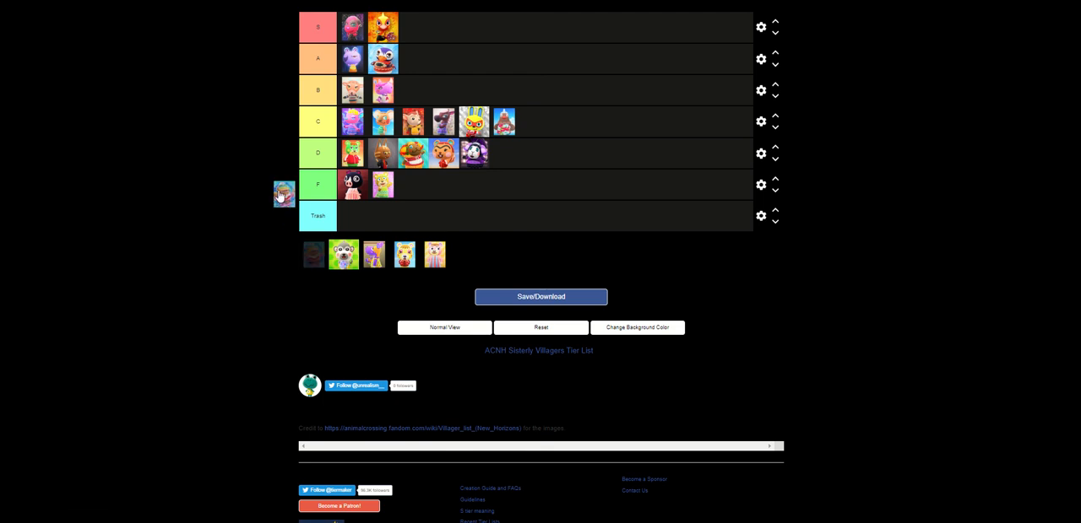
pyautogui.moveTo(282, 194); pyautogui.dragTo(352, 215)
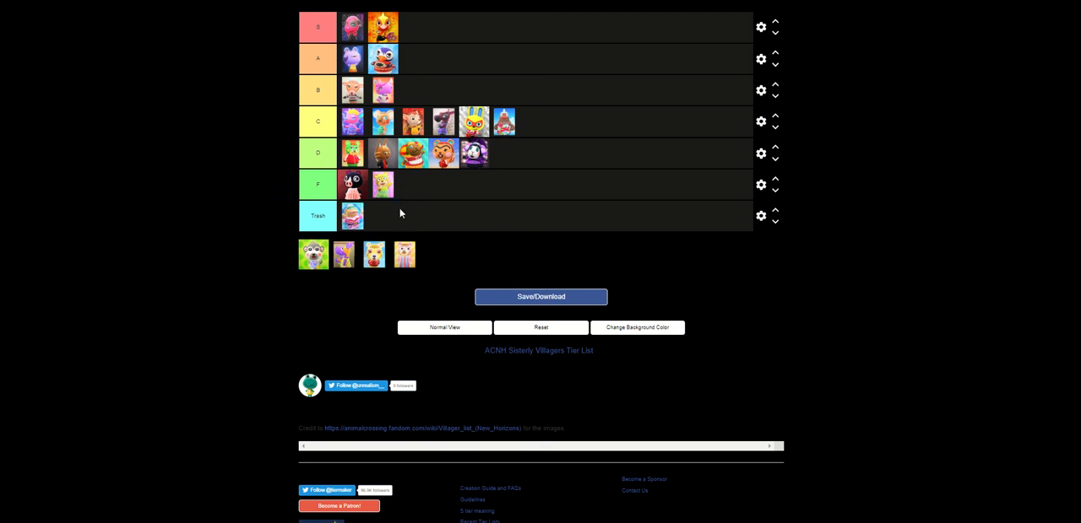
pyautogui.moveTo(393, 239)
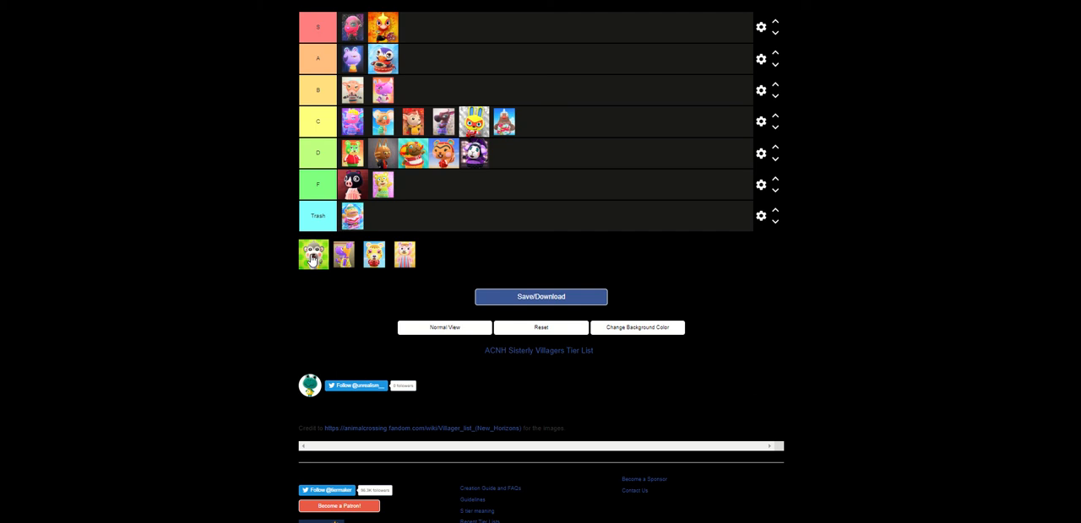
# Step: Rank the green villager in D and the purple and yellow villagers in F
pyautogui.moveTo(313, 254); pyautogui.dragTo(287, 203)
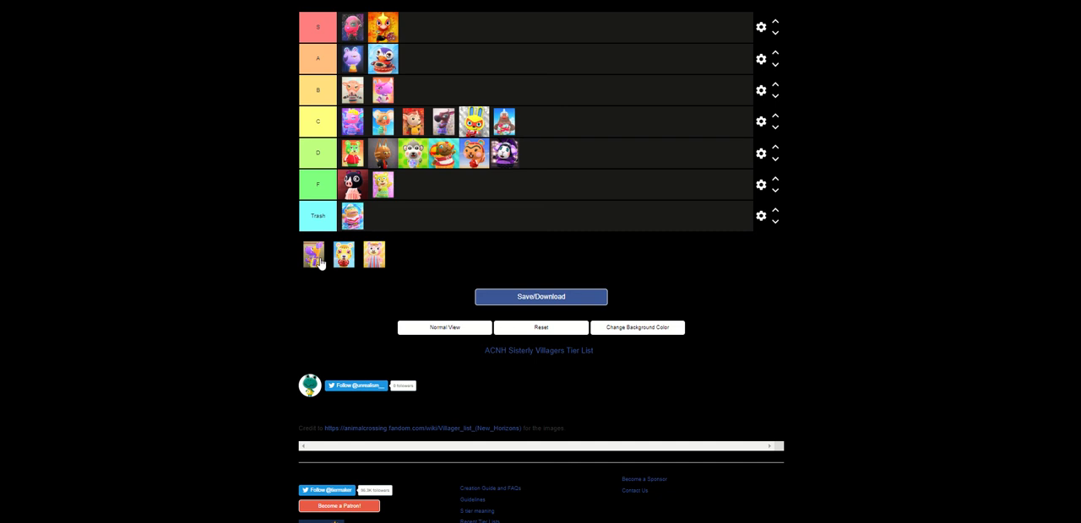
pyautogui.moveTo(313, 254); pyautogui.dragTo(383, 184)
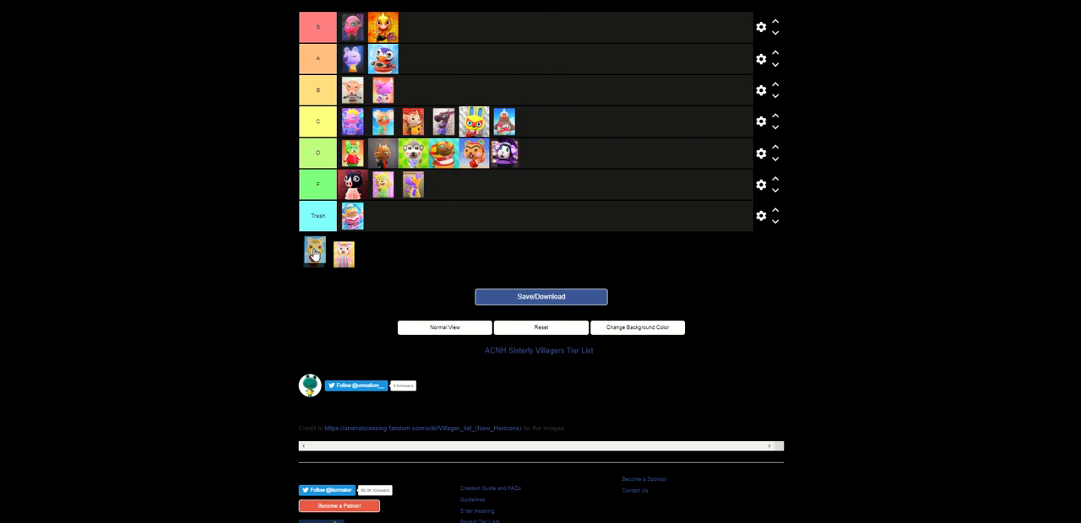
pyautogui.moveTo(343, 253); pyautogui.dragTo(443, 184)
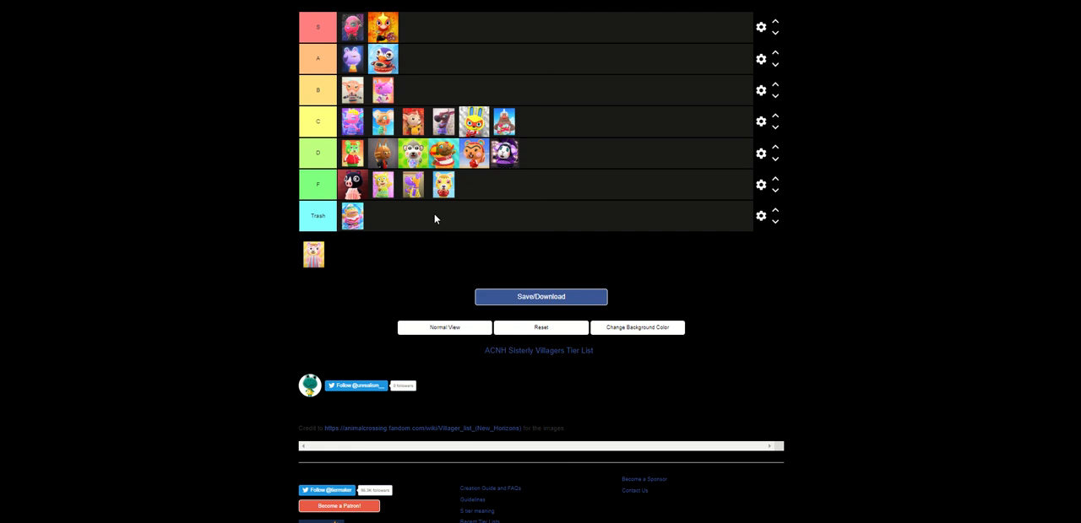
pyautogui.moveTo(454, 210)
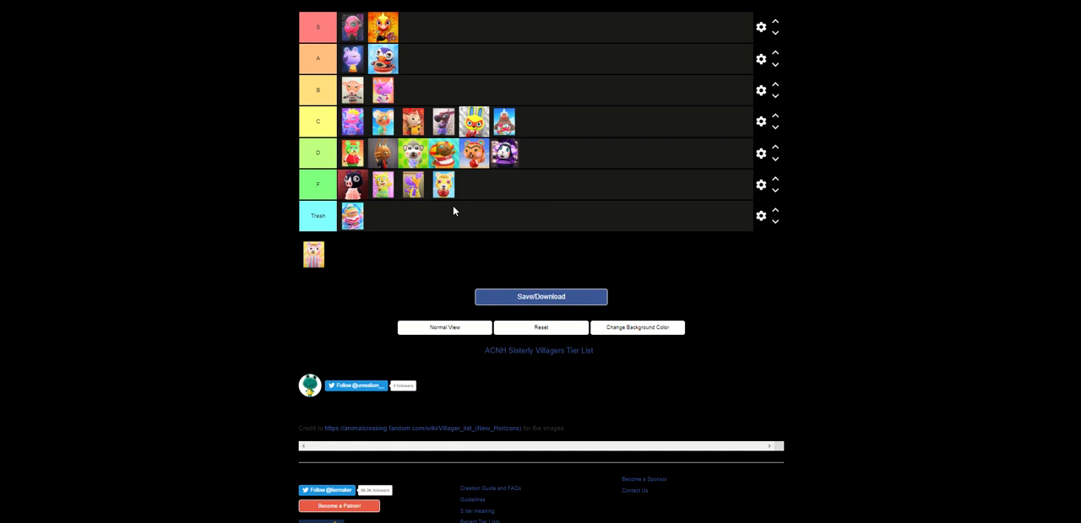
pyautogui.moveTo(453, 214)
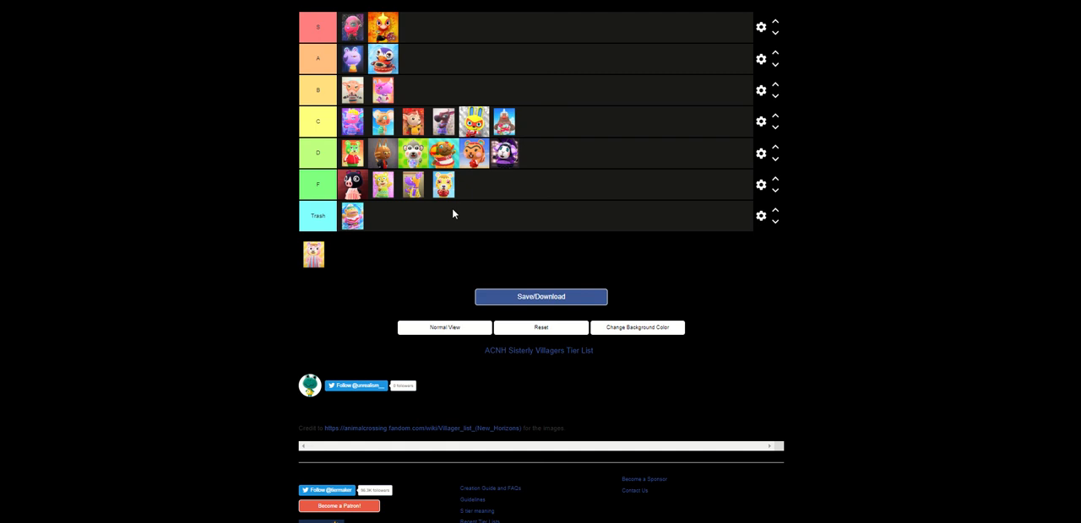
pyautogui.moveTo(315, 266)
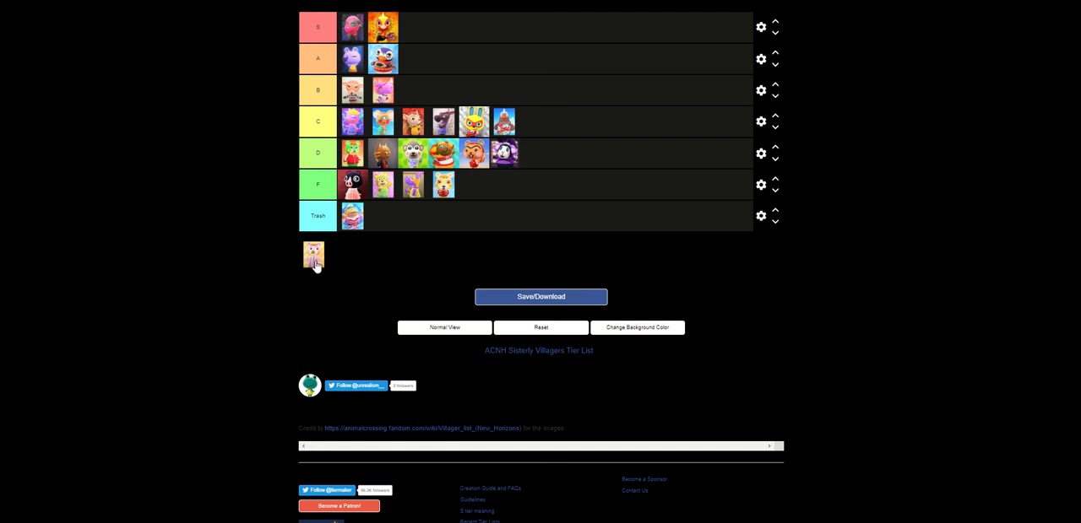
# Step: Rank the last pink villager in Trash, leaving no portraits unsorted
pyautogui.moveTo(314, 255); pyautogui.dragTo(385, 247)
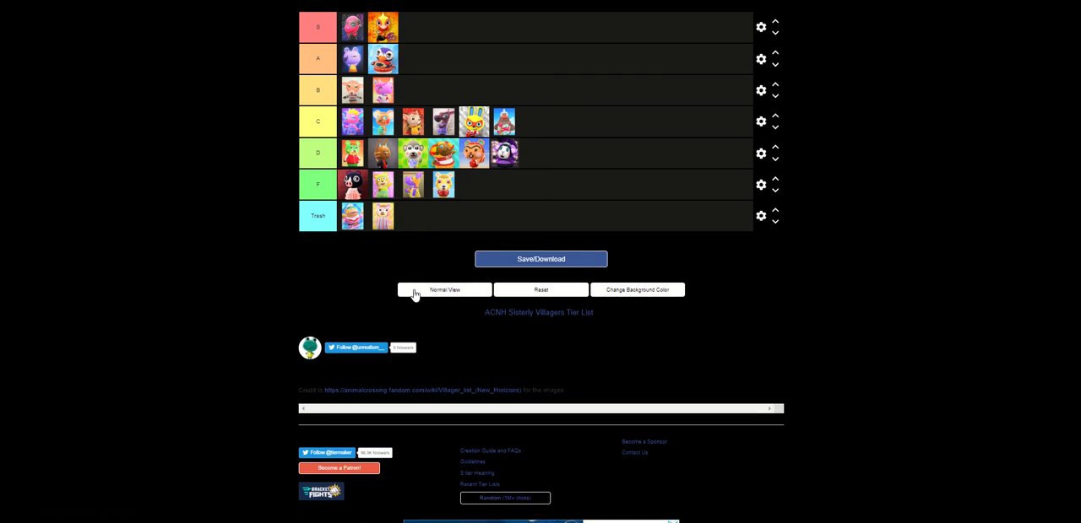
pyautogui.moveTo(420, 308)
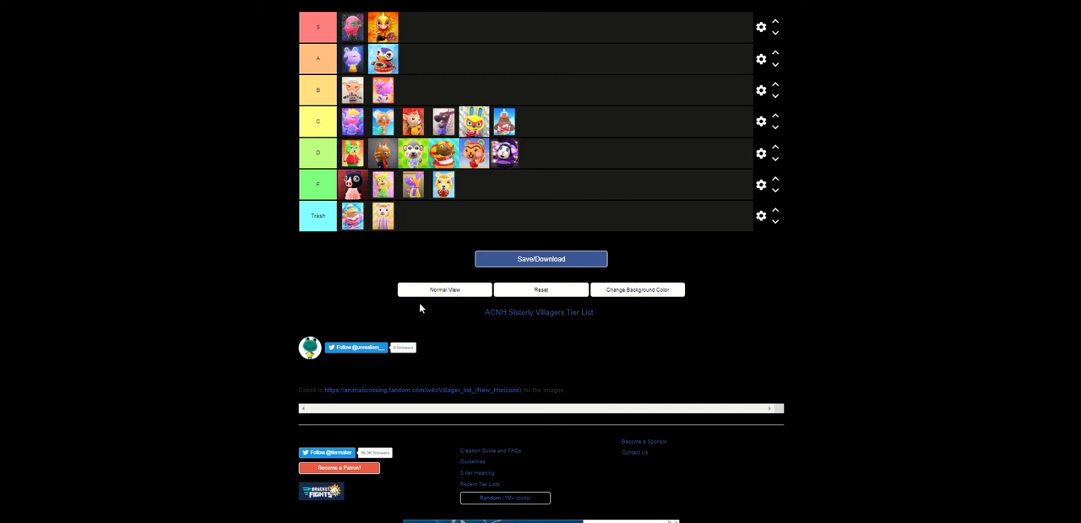
pyautogui.moveTo(431, 330)
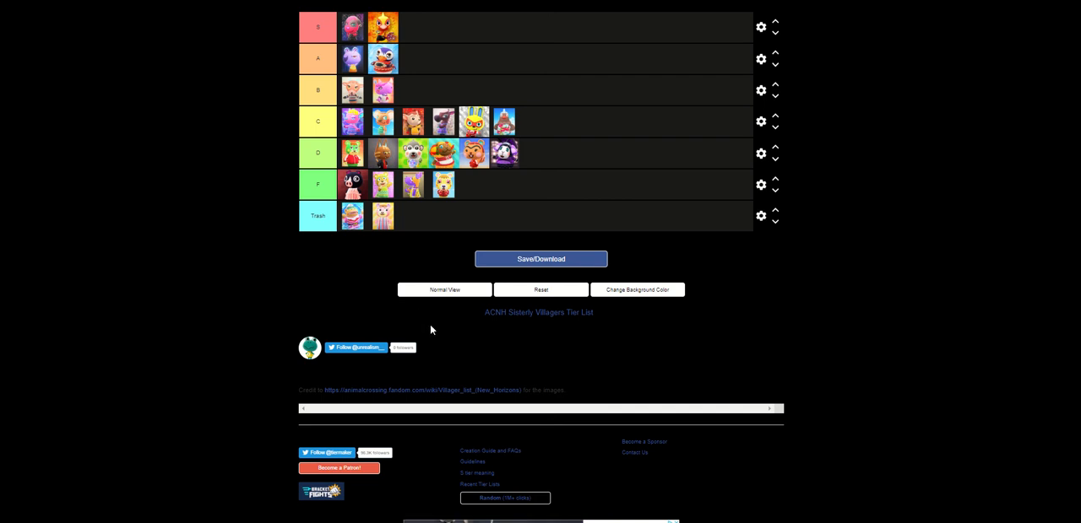
pyautogui.moveTo(428, 406)
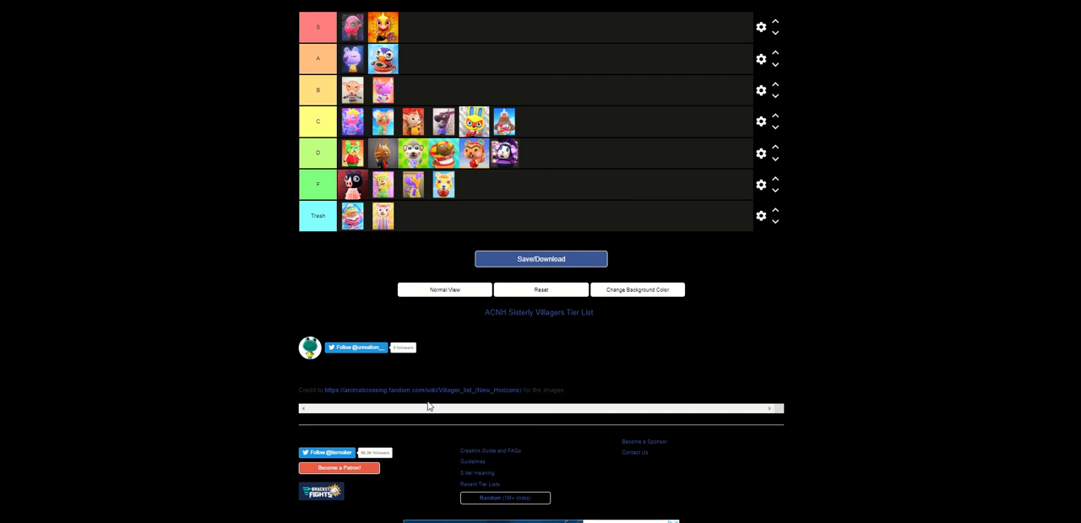
pyautogui.moveTo(418, 383)
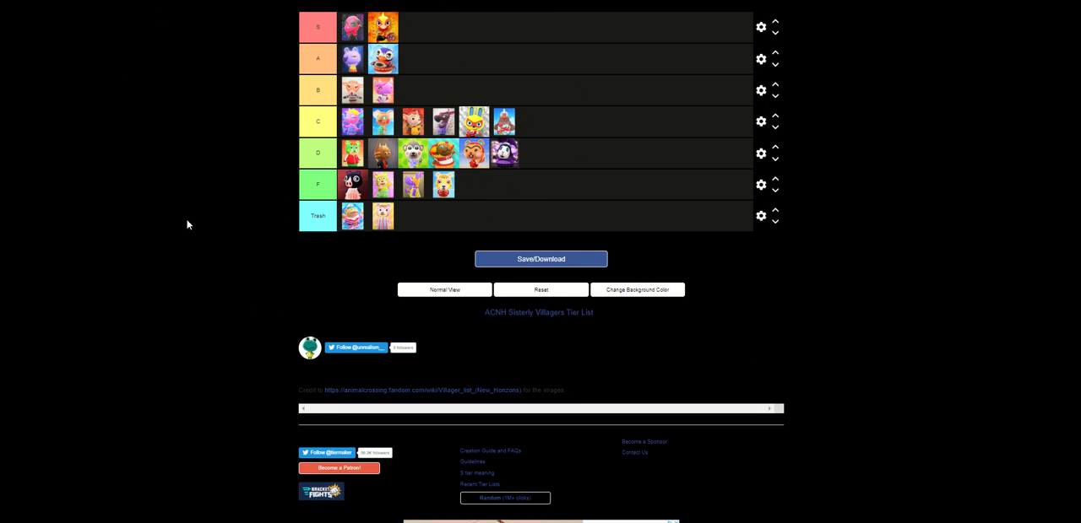
pyautogui.moveTo(251, 61)
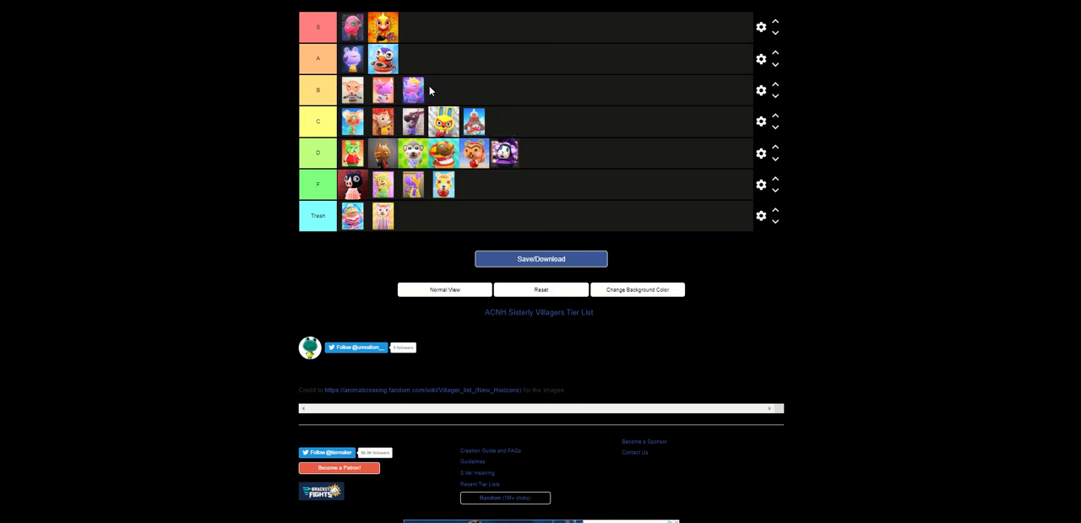
pyautogui.moveTo(432, 85)
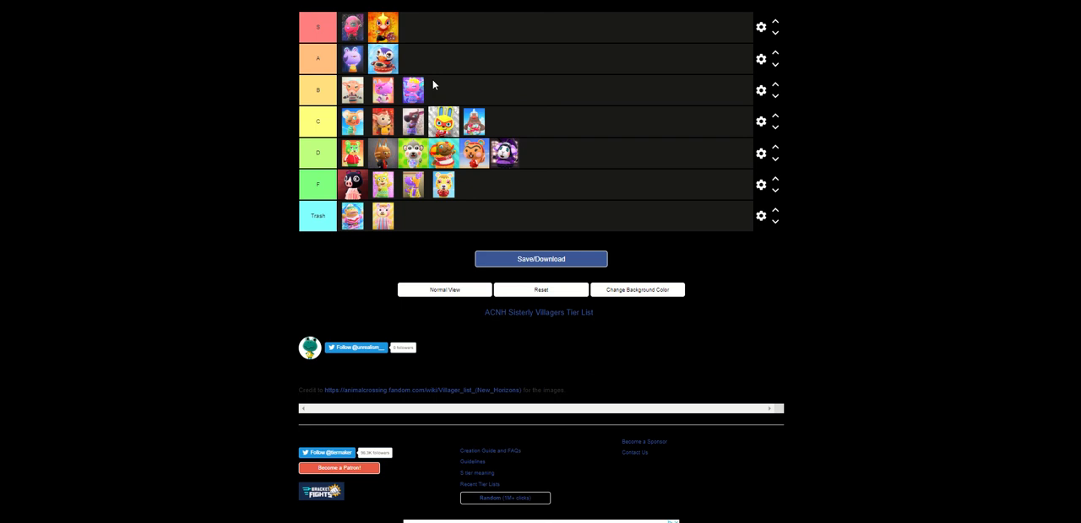
pyautogui.moveTo(233, 165)
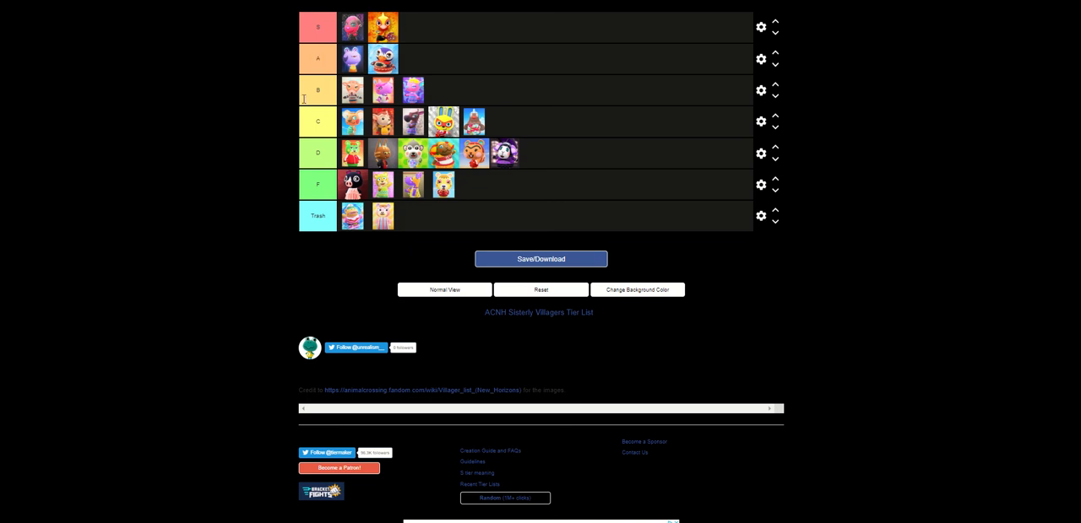
pyautogui.moveTo(456, 68)
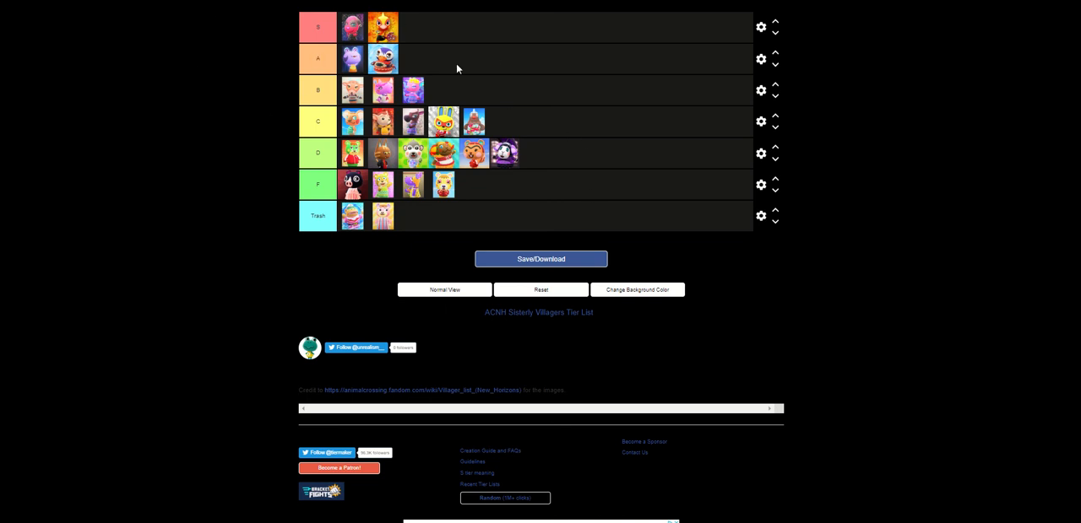